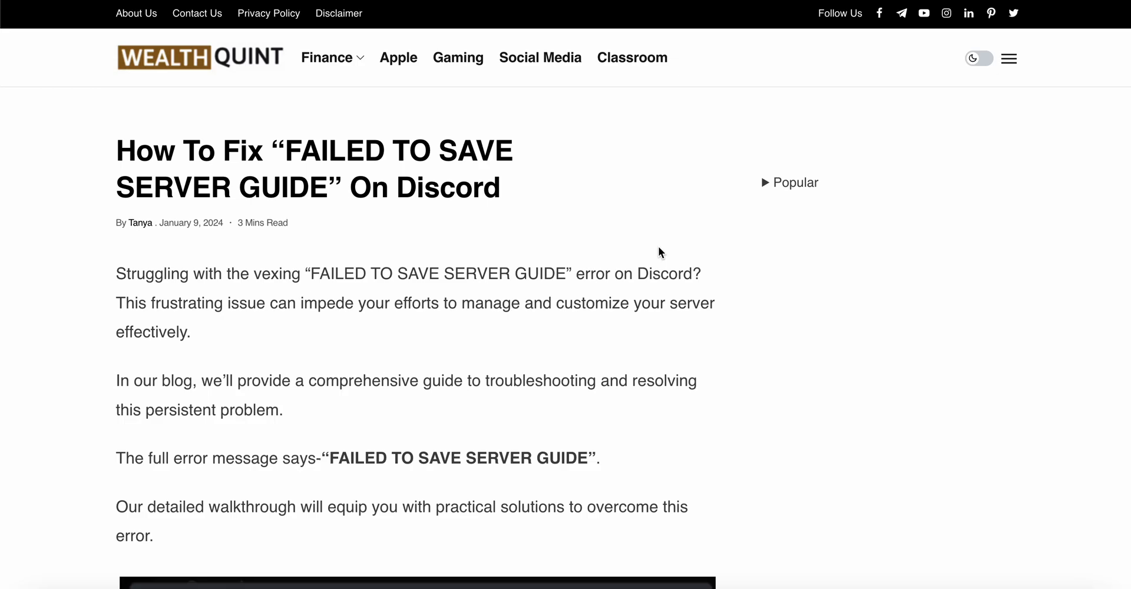
Step: Scroll past the introduction to the error screenshot and the summary of fixes
scroll(down, 3)
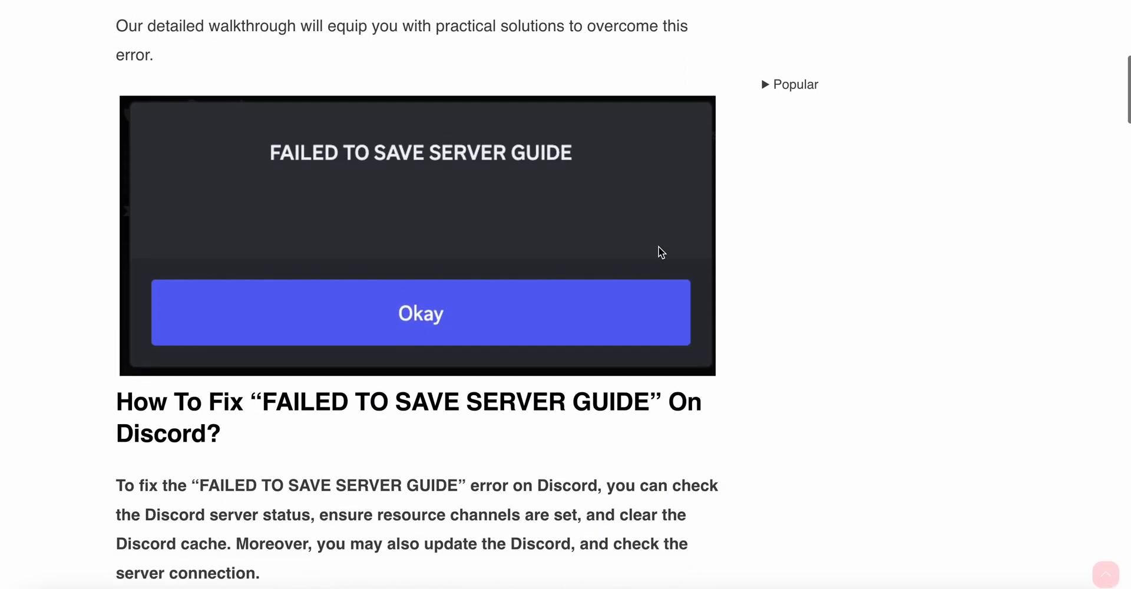
Step: Scroll through section 1, Verify Server Status, to section 2's resource channel bullet steps
scroll(down, 3)
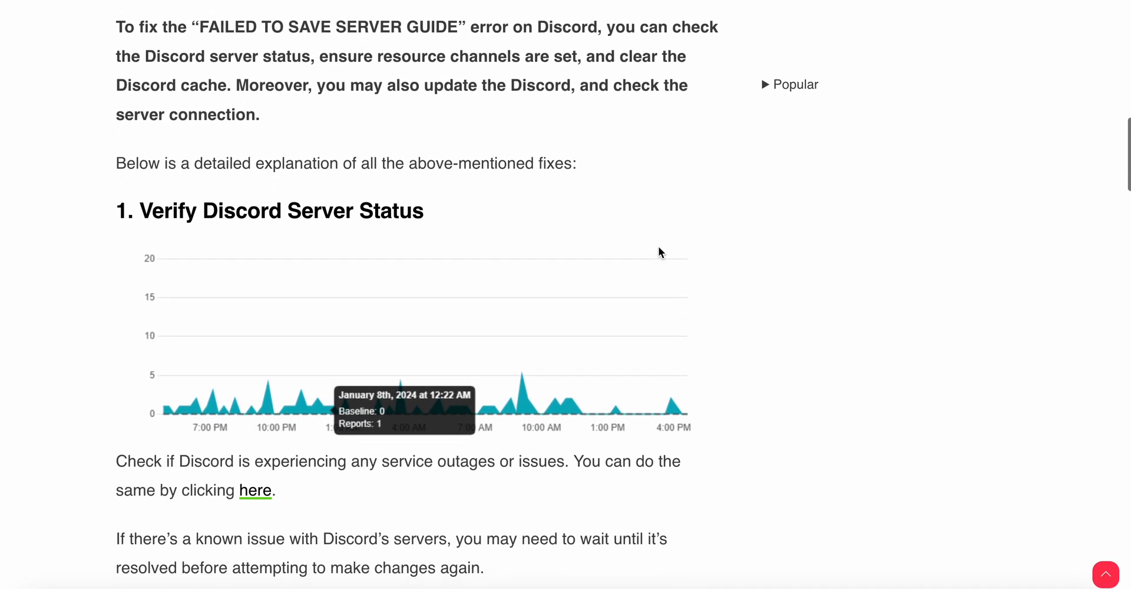
scroll(down, 3)
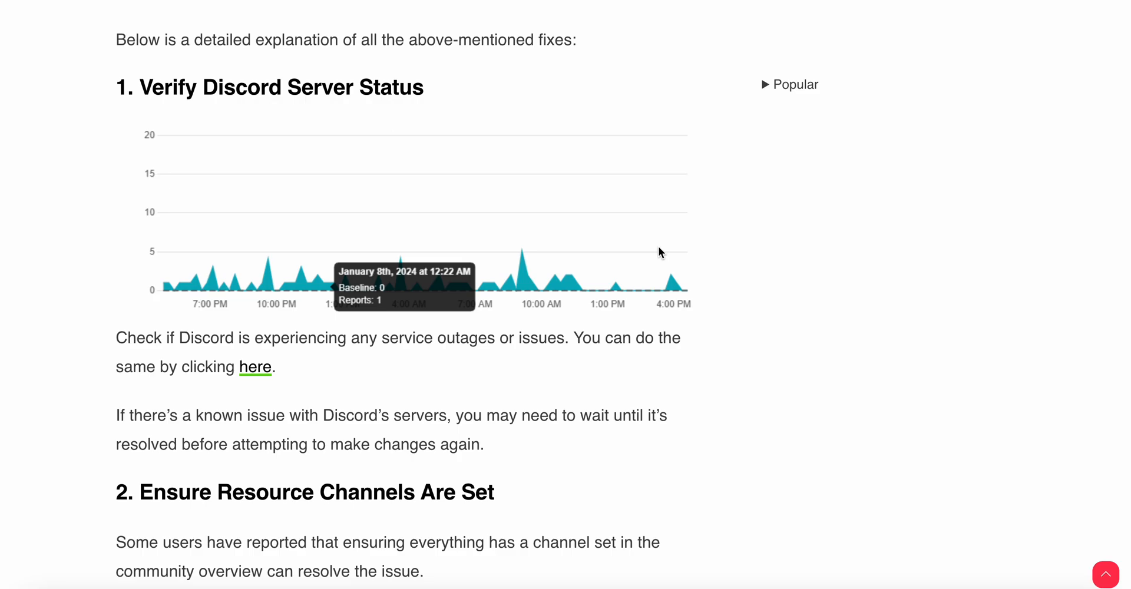
mouse_move(811, 369)
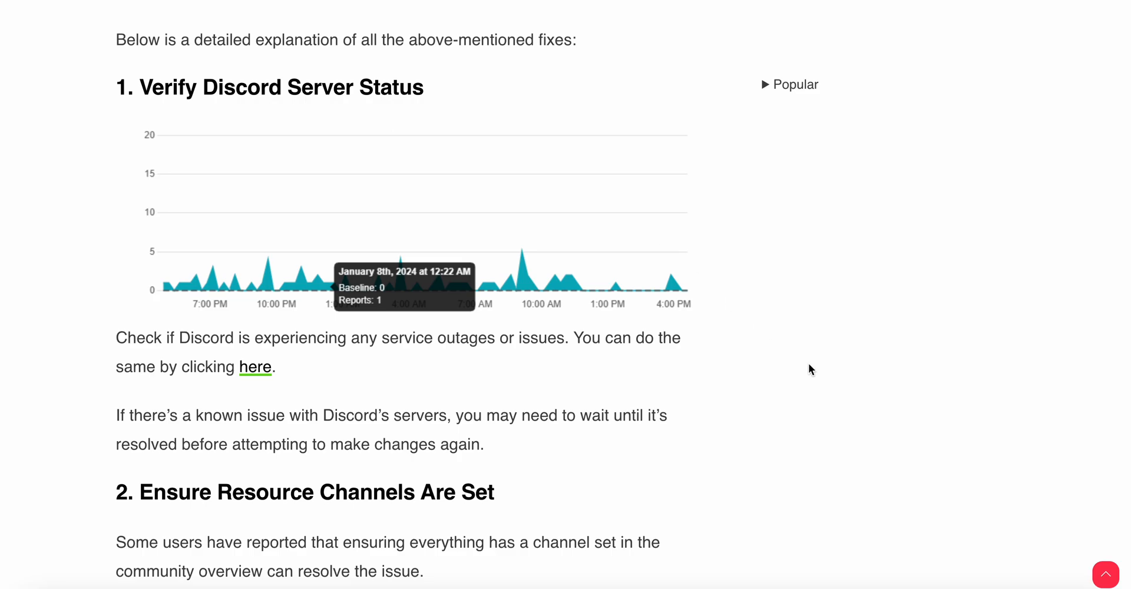
scroll(down, 3)
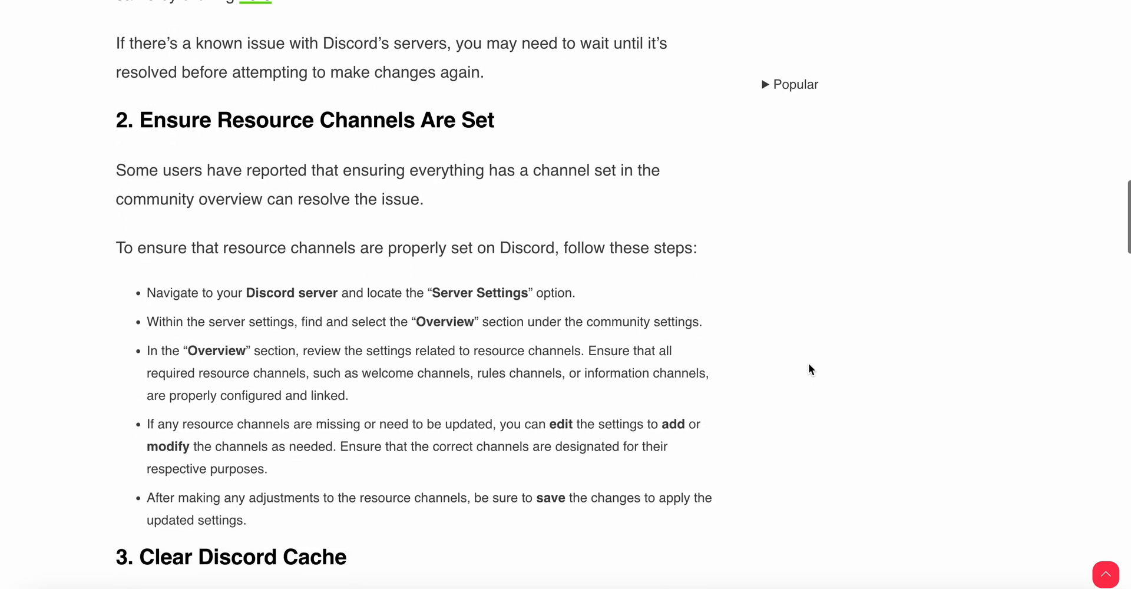
Step: Scroll to section 3, Clear Discord Cache, and its desktop cache-clearing steps
scroll(down, 3)
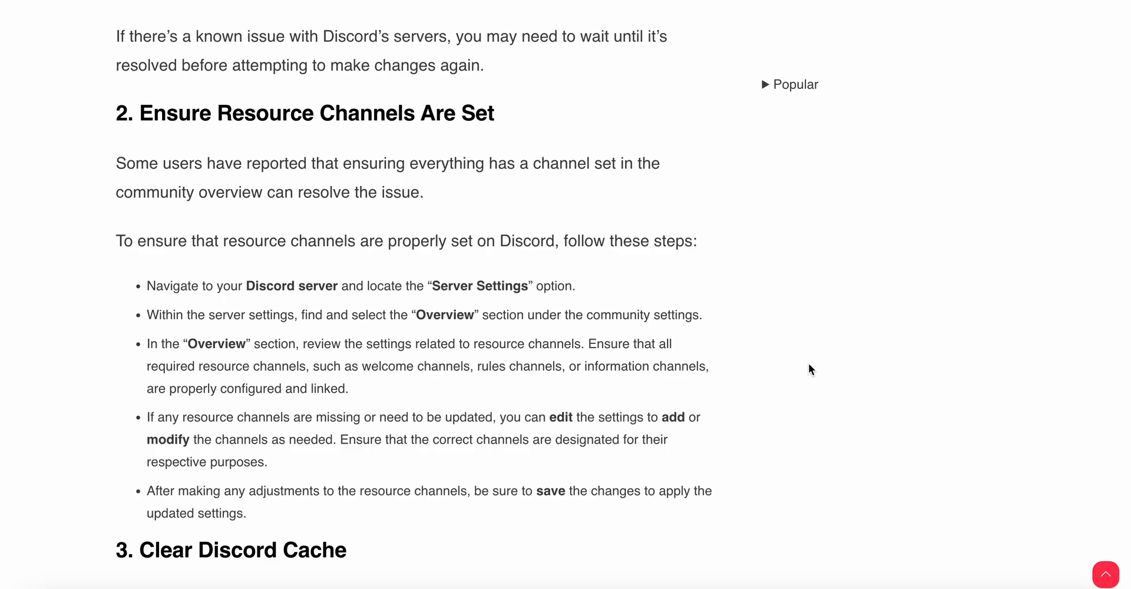
scroll(down, 3)
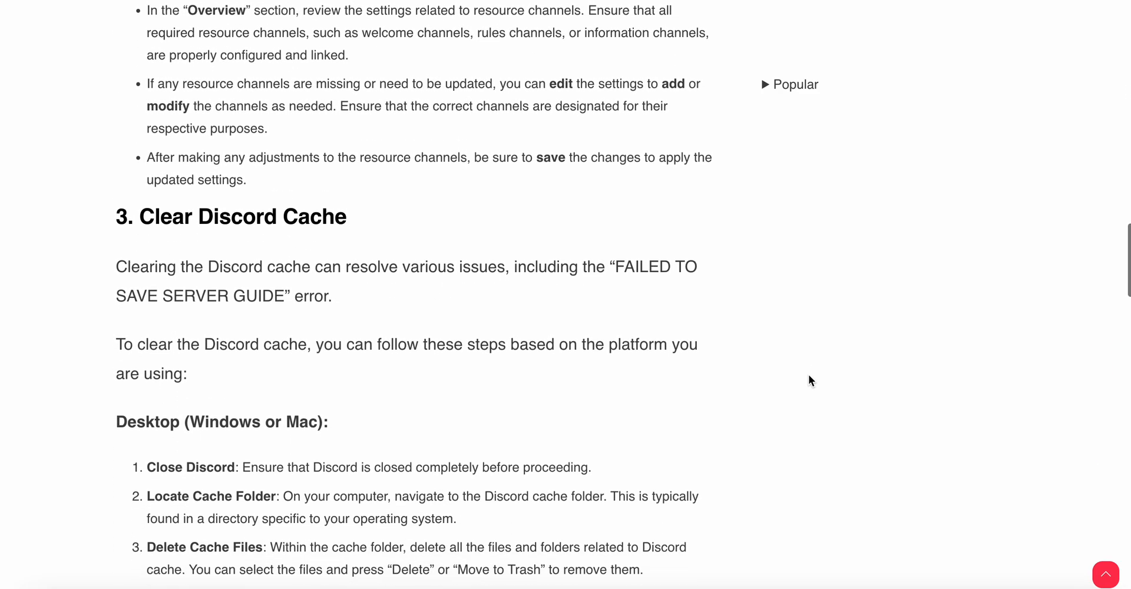
scroll(down, 3)
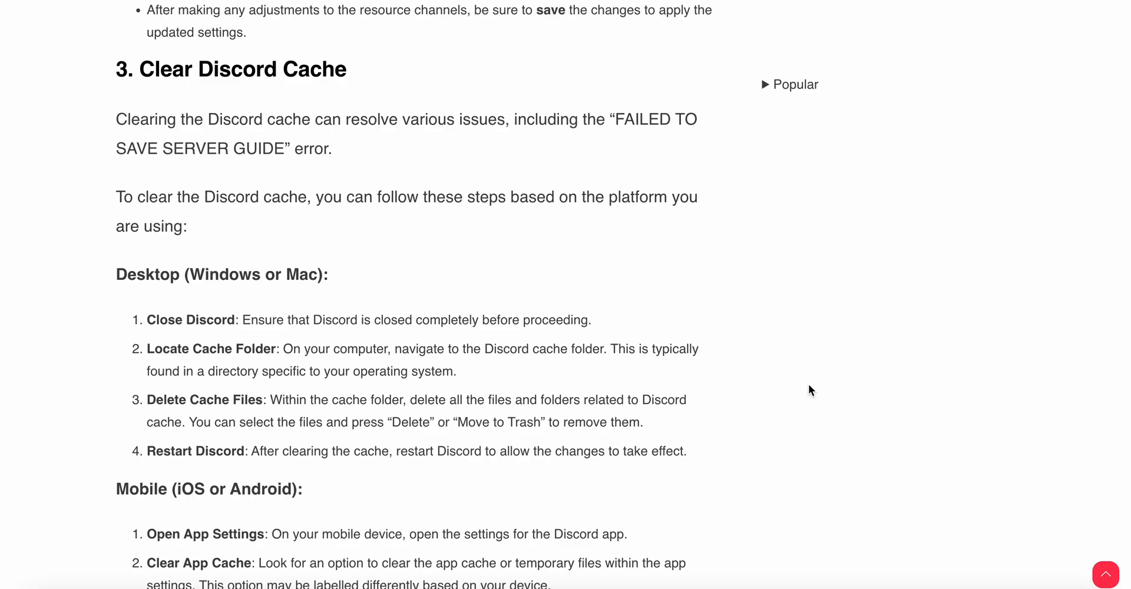
Step: Scroll past the mobile cache-clearing steps to the start of section 4, Update Discord
scroll(down, 3)
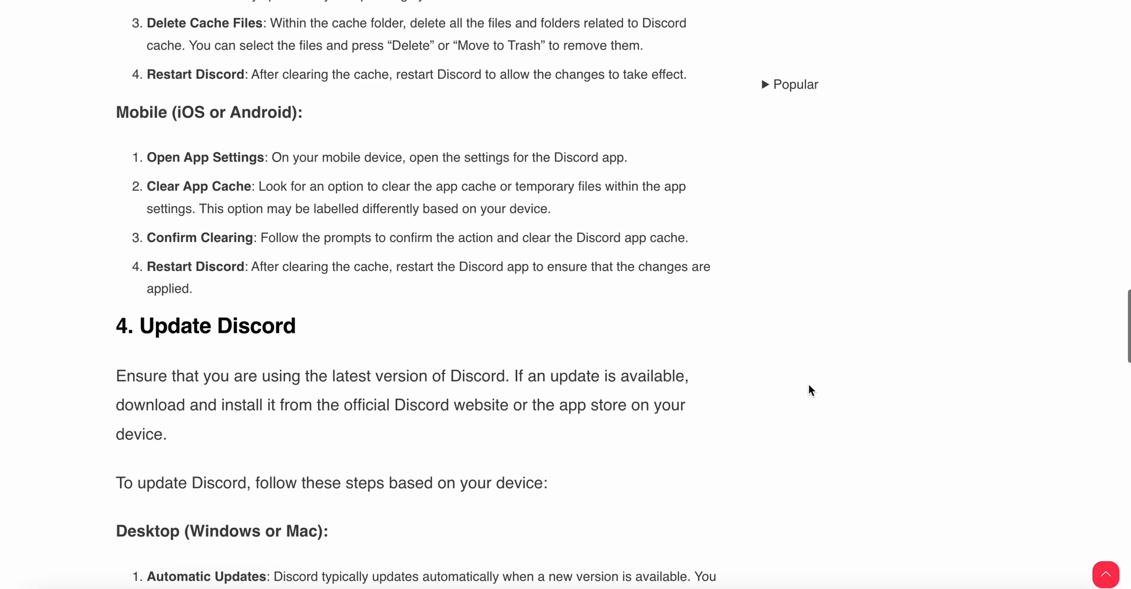
scroll(down, 3)
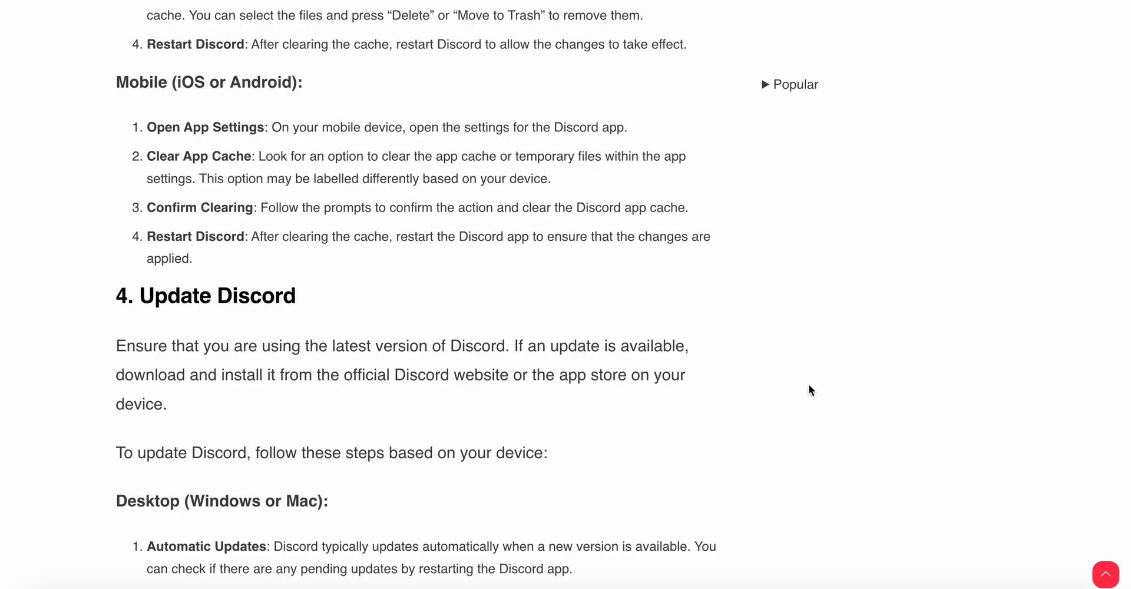
Step: Scroll through the desktop and mobile update steps to section 5, Check Internet Connection
scroll(down, 3)
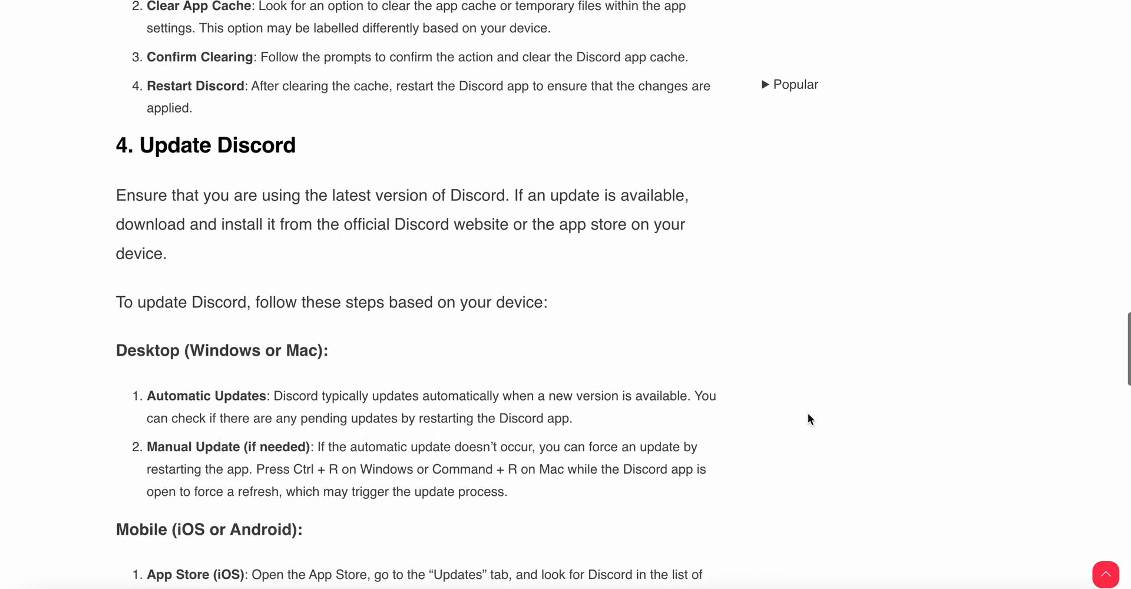
scroll(down, 3)
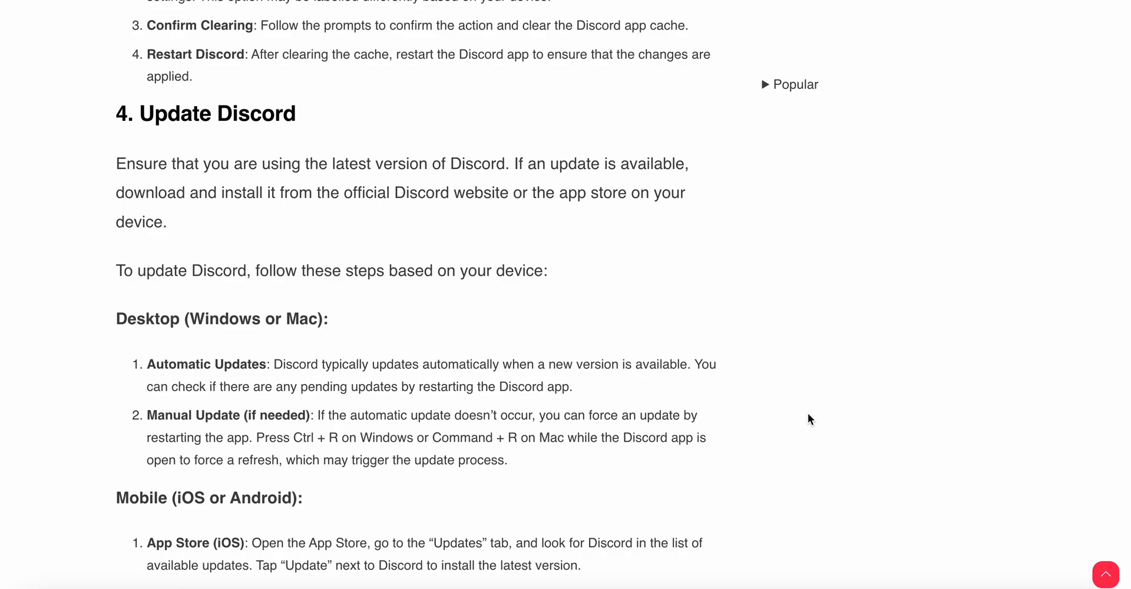
scroll(down, 3)
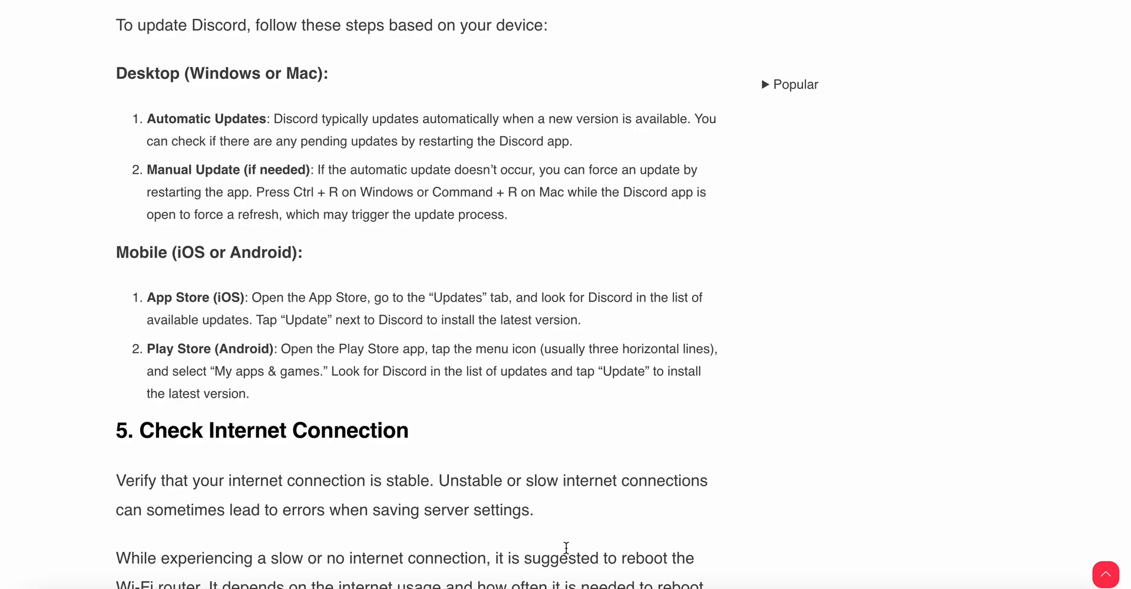
Step: Scroll past the router-restart steps to section 6, Contact Discord Support, and its Submit a request screenshot
drag(148, 297, 250, 393)
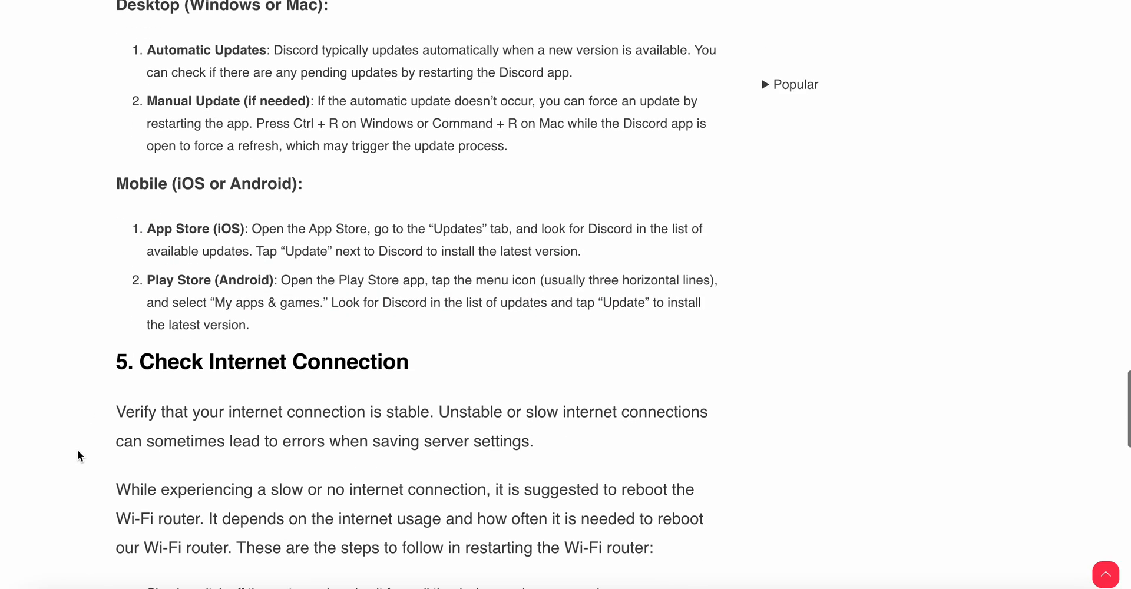
scroll(down, 3)
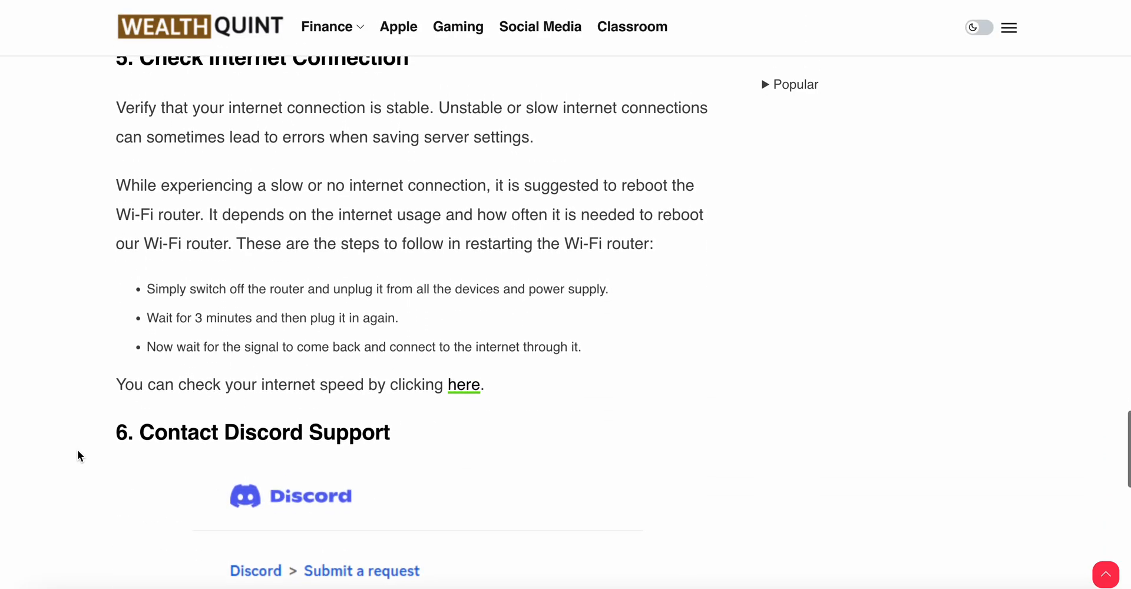
scroll(up, 3)
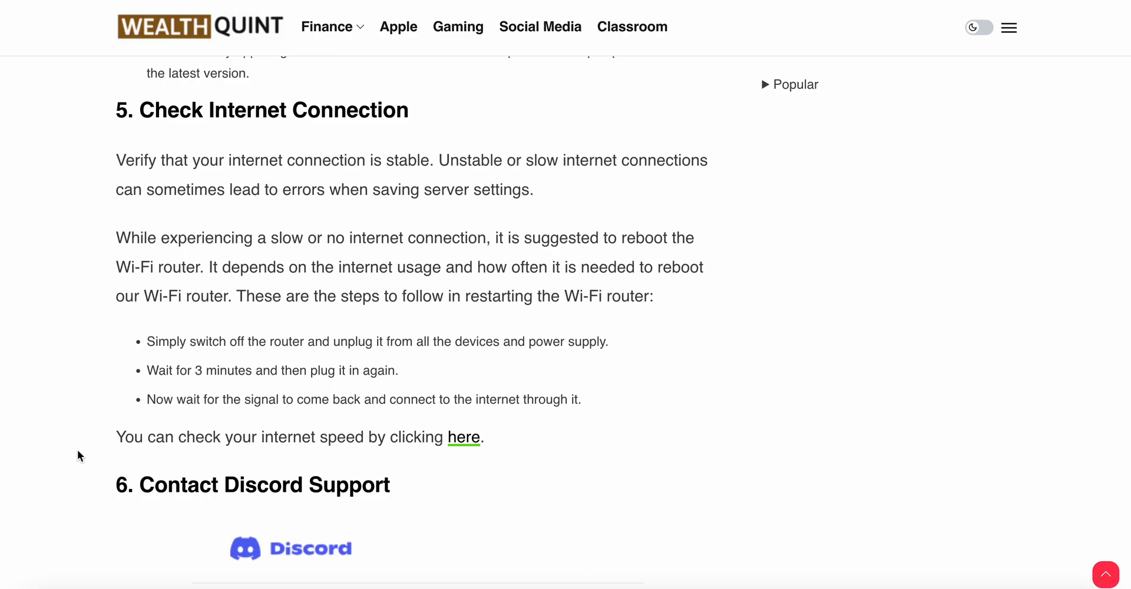
scroll(down, 3)
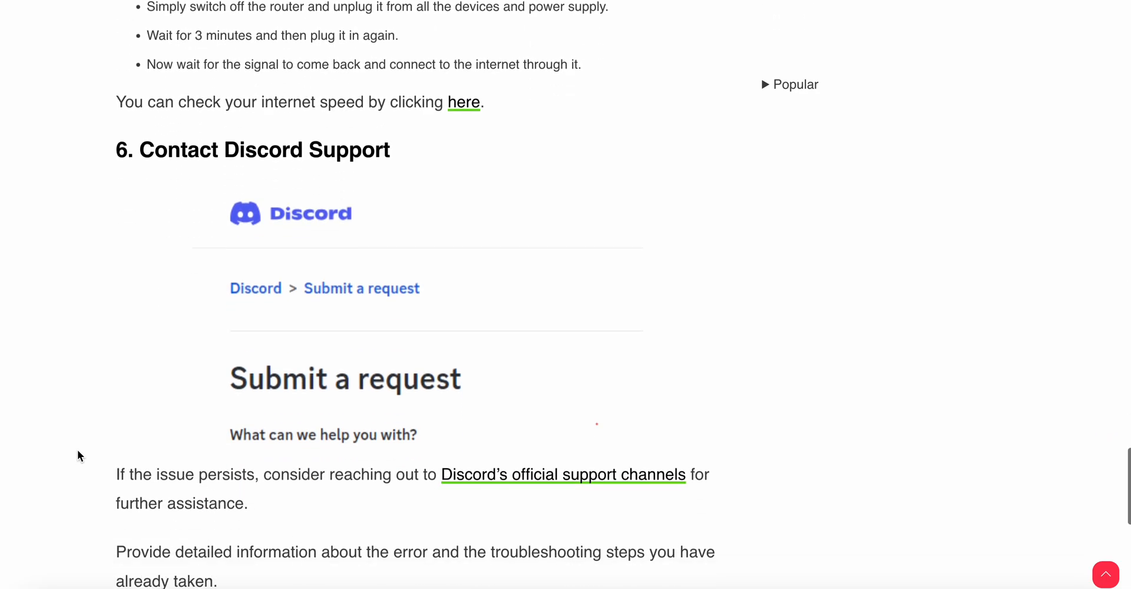
scroll(down, 3)
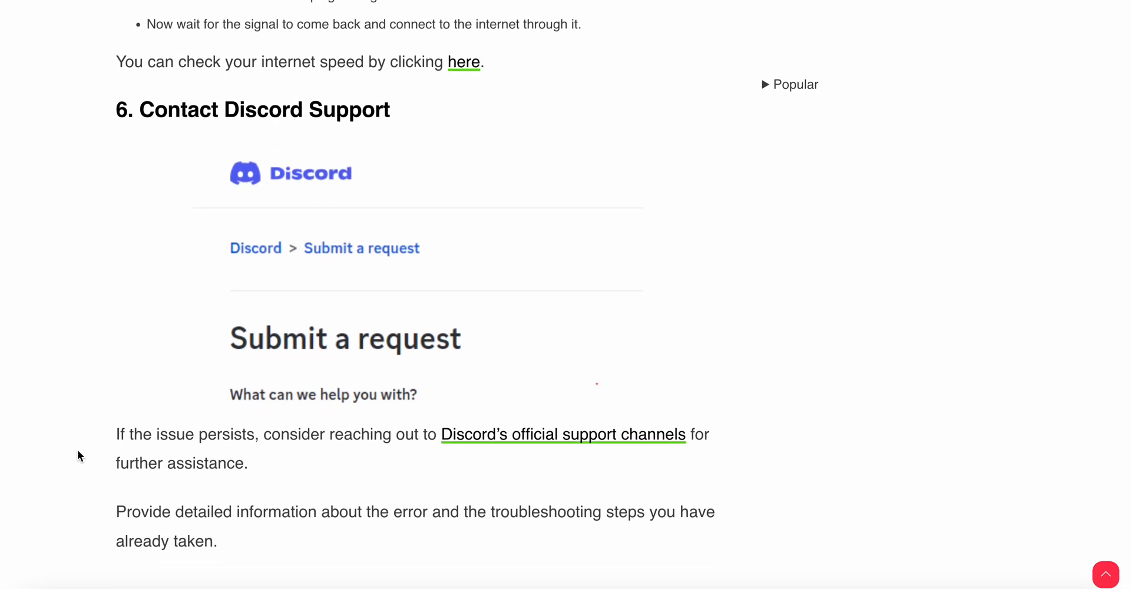